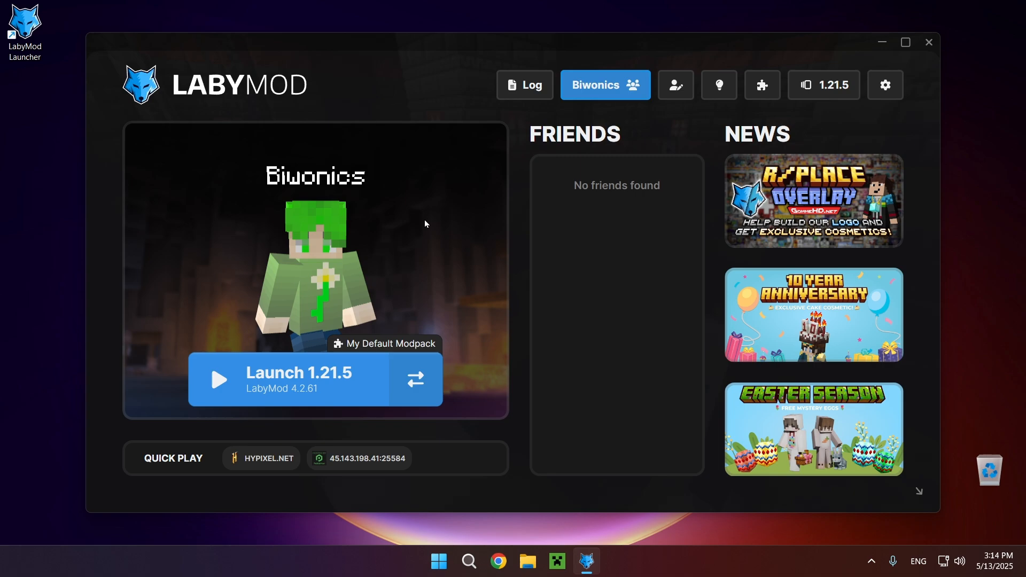
{"action": "mouse_move", "coordinate": [500, 95]}
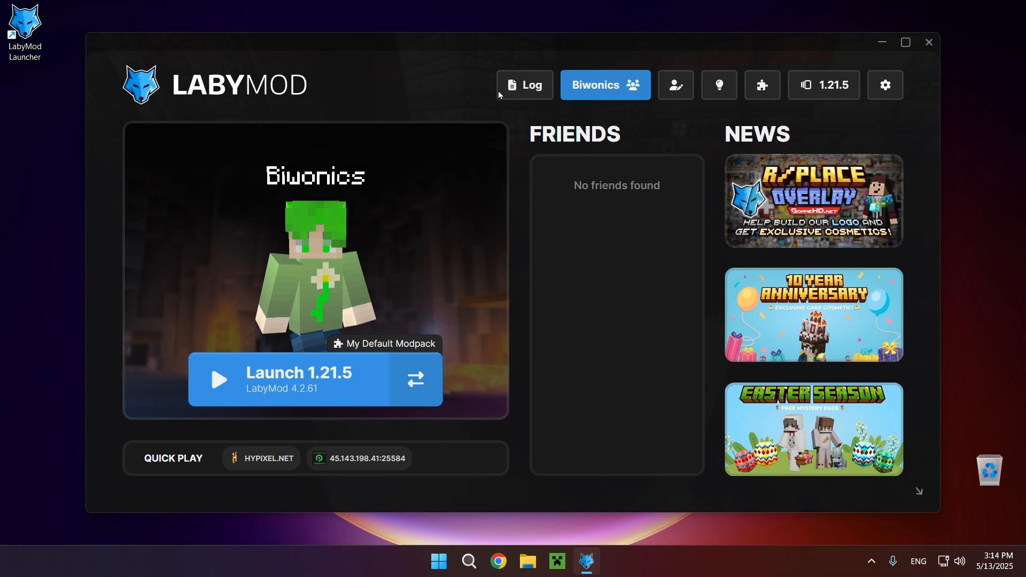
{"action": "mouse_move", "coordinate": [761, 85]}
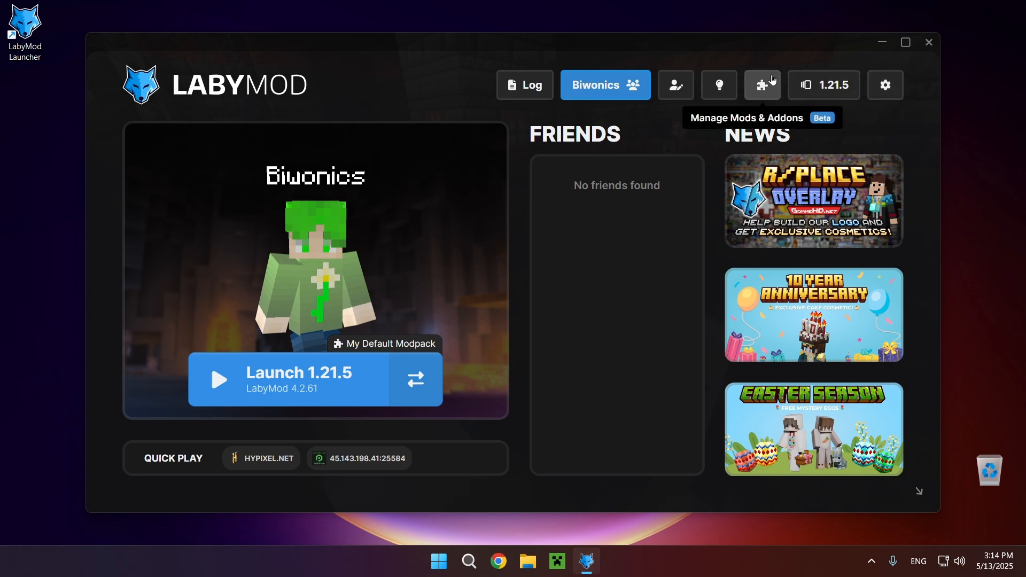
{"action": "mouse_move", "coordinate": [761, 85]}
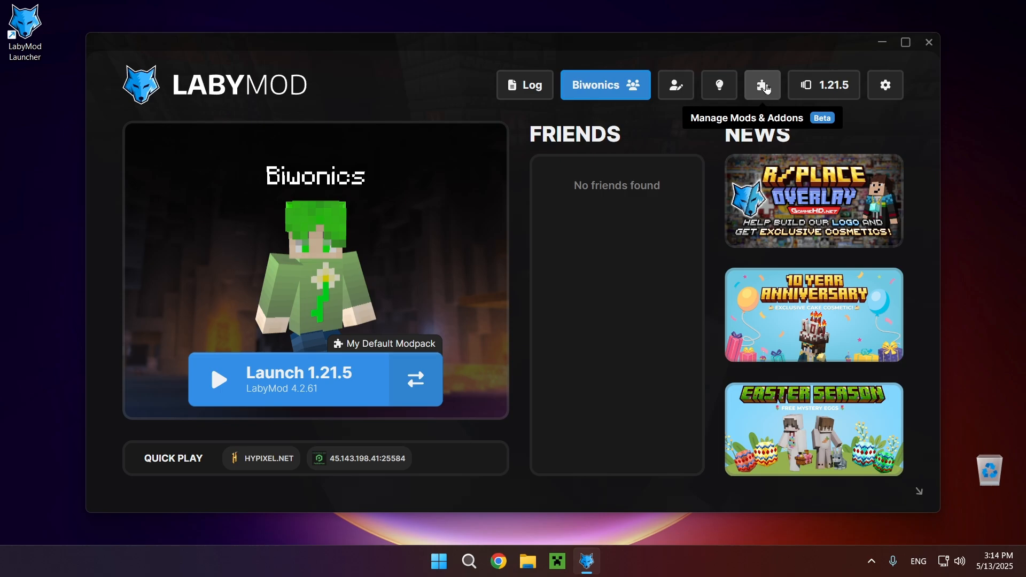
Add Sodium with Fabric to My Default Modpack and launch Minecraft 1.21.5.
{"action": "left_click", "coordinate": [761, 84]}
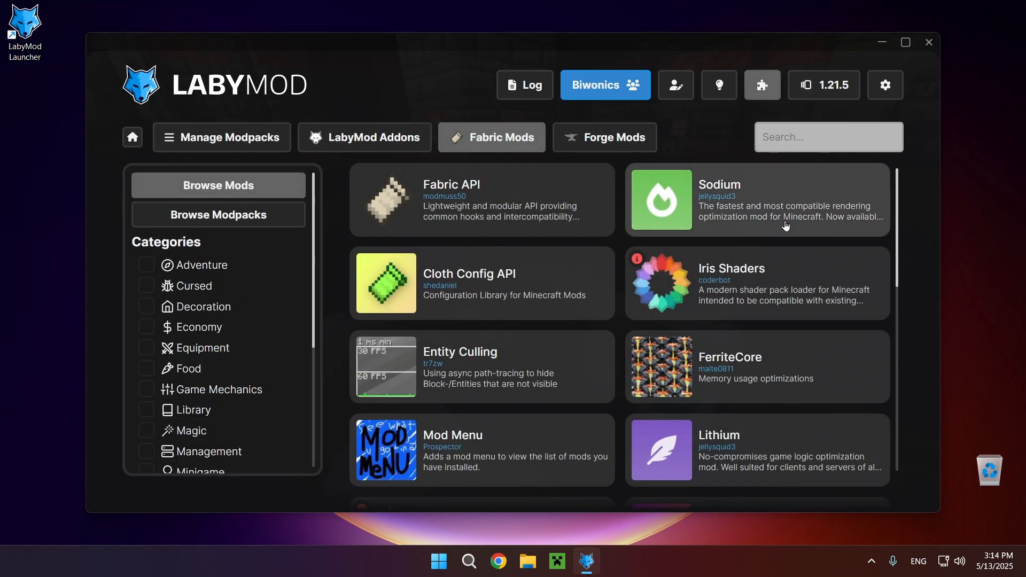
{"action": "mouse_move", "coordinate": [685, 213]}
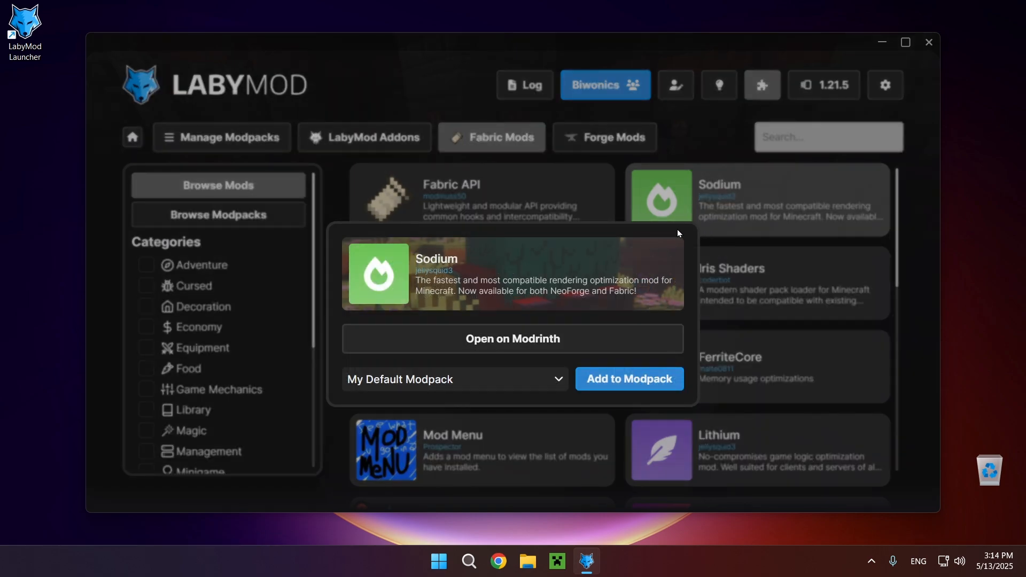
{"action": "mouse_move", "coordinate": [629, 379]}
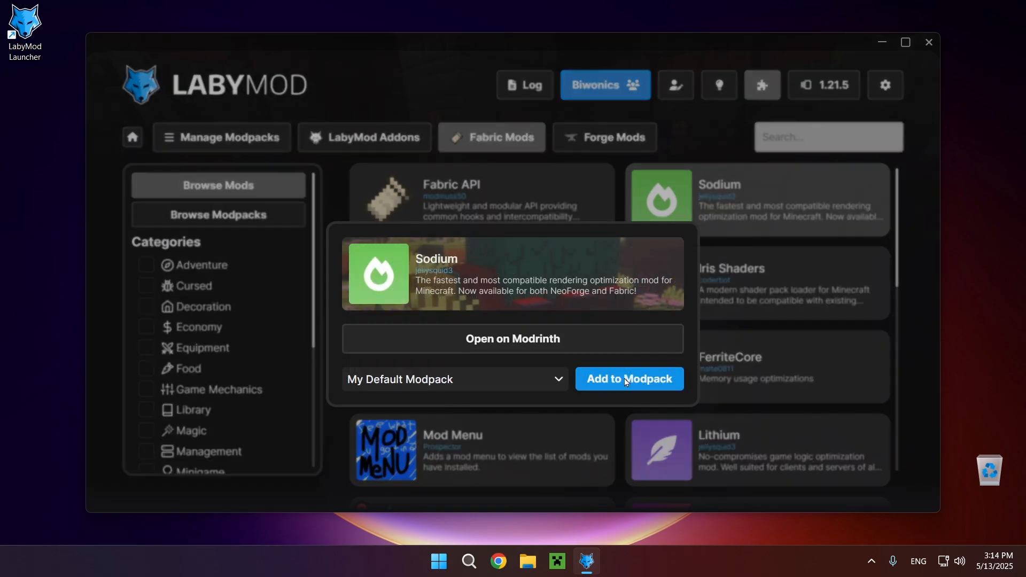
{"action": "left_click", "coordinate": [628, 379]}
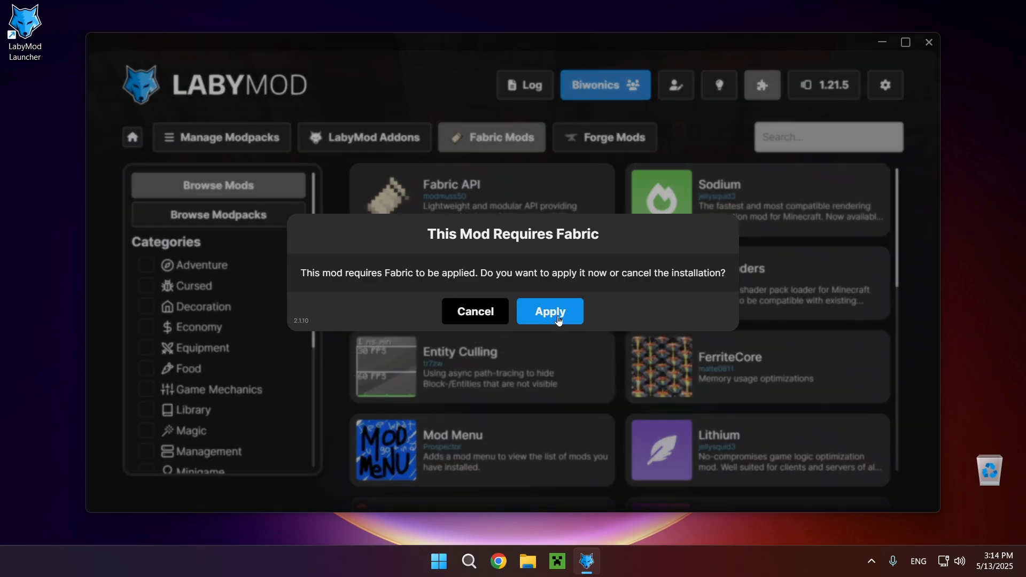
{"action": "left_click", "coordinate": [549, 311]}
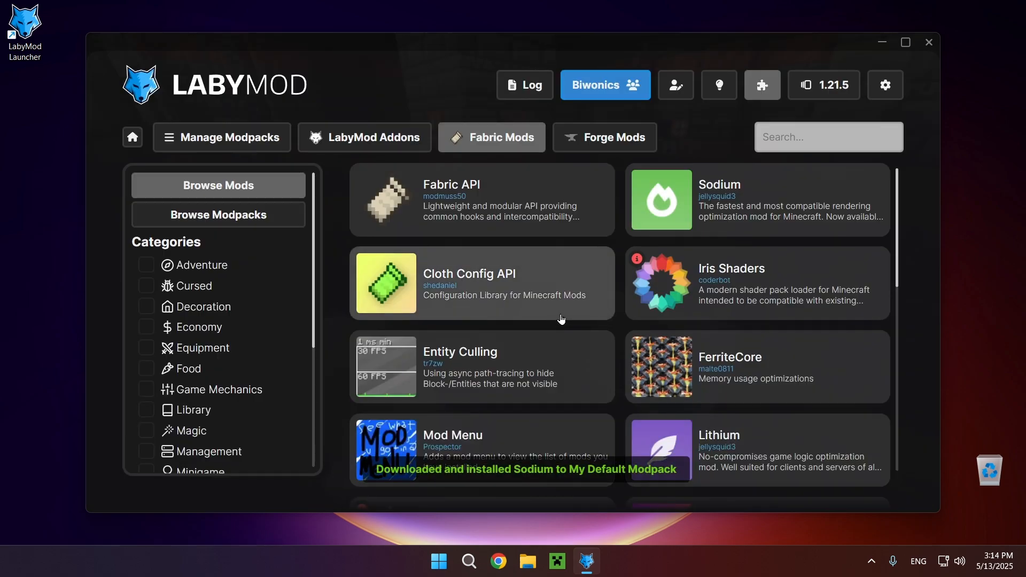
{"action": "mouse_move", "coordinate": [584, 188]}
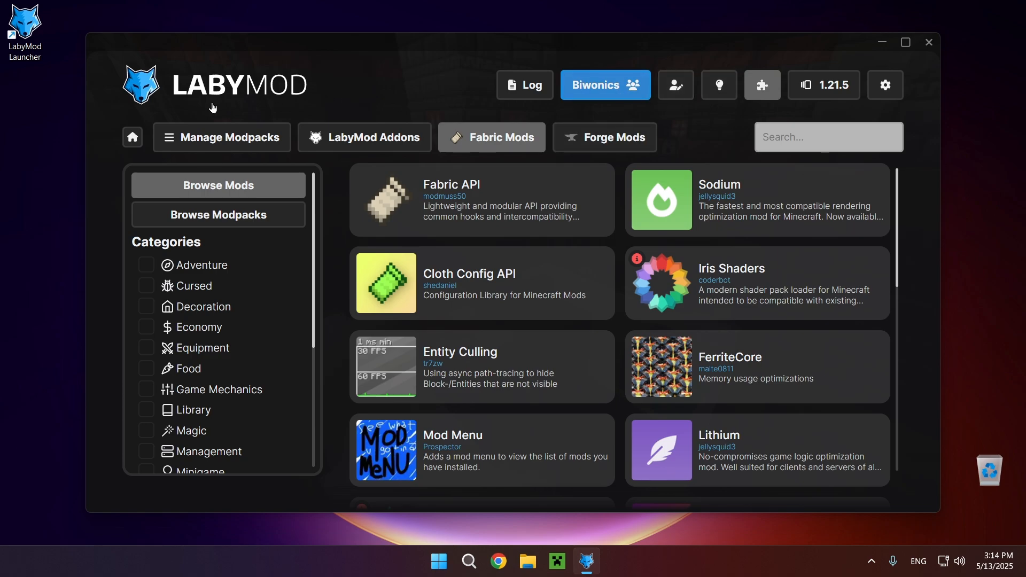
{"action": "left_click", "coordinate": [132, 137]}
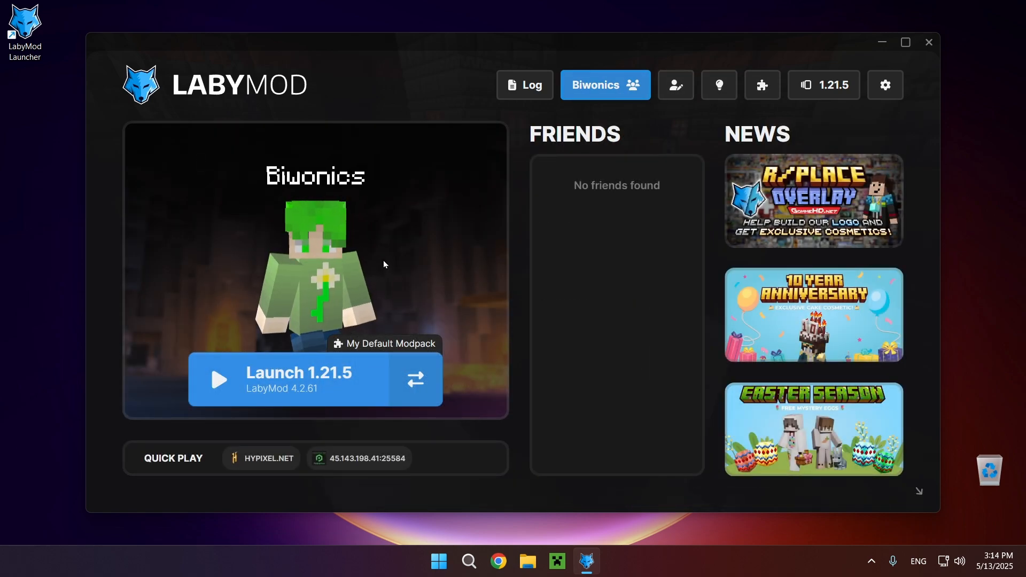
{"action": "mouse_move", "coordinate": [400, 236]}
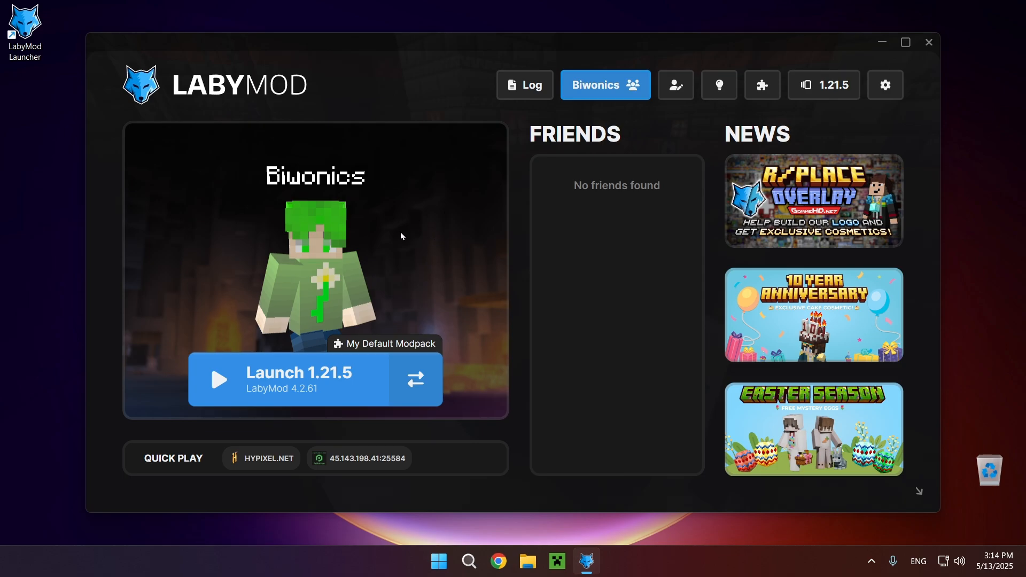
{"action": "left_click", "coordinate": [286, 380]}
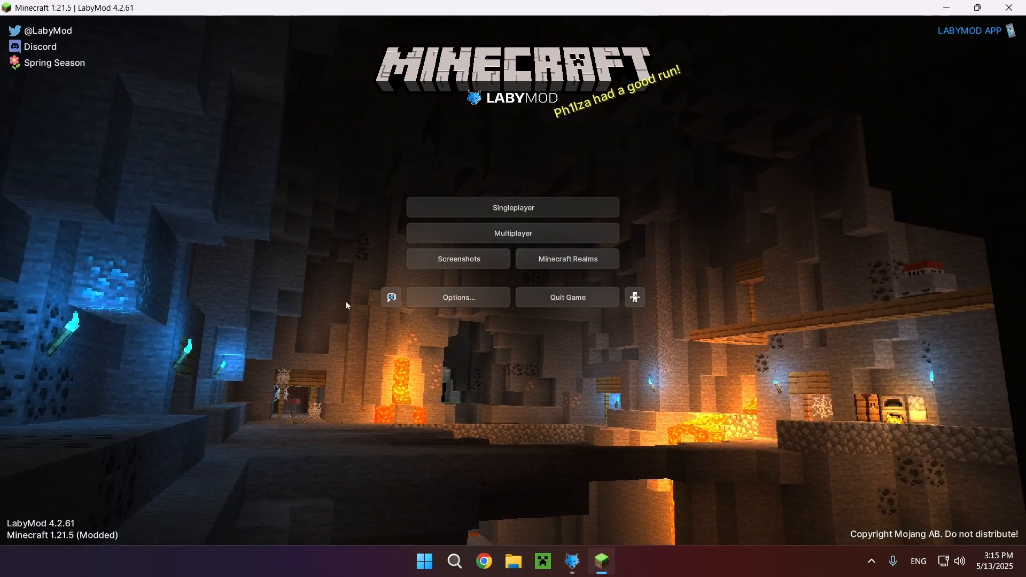
{"action": "mouse_move", "coordinate": [519, 113]}
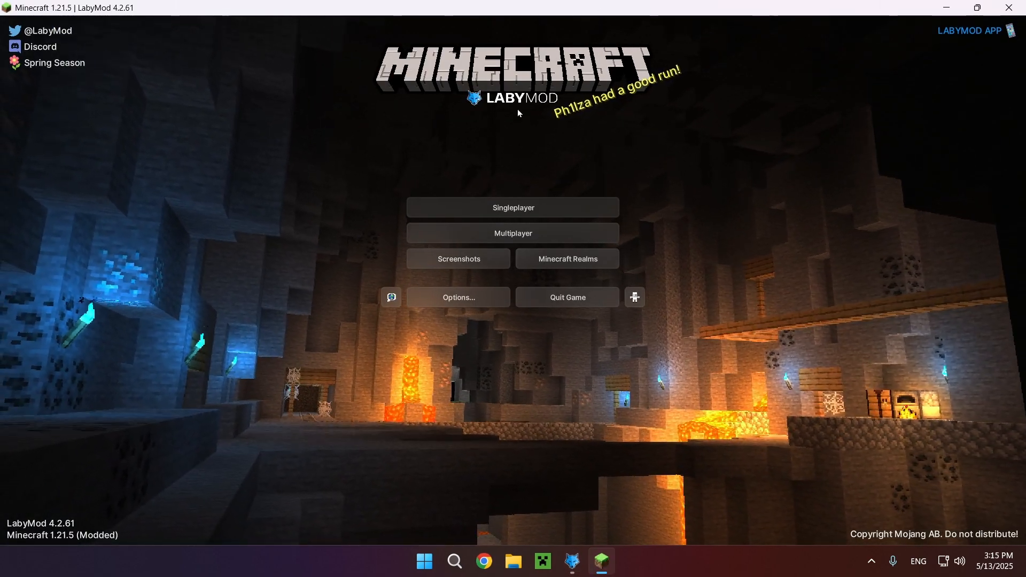
Start a singleplayer world from the Minecraft title screen.
{"action": "left_click", "coordinate": [513, 207]}
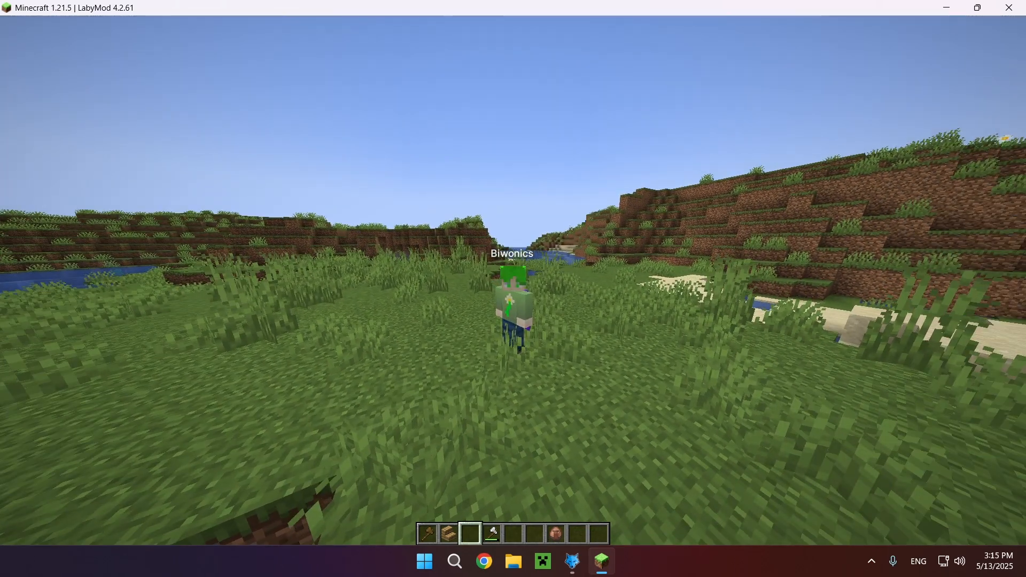
Show the F3 debug screen to verify Sodium Renderer is active.
{"action": "key", "text": "f3"}
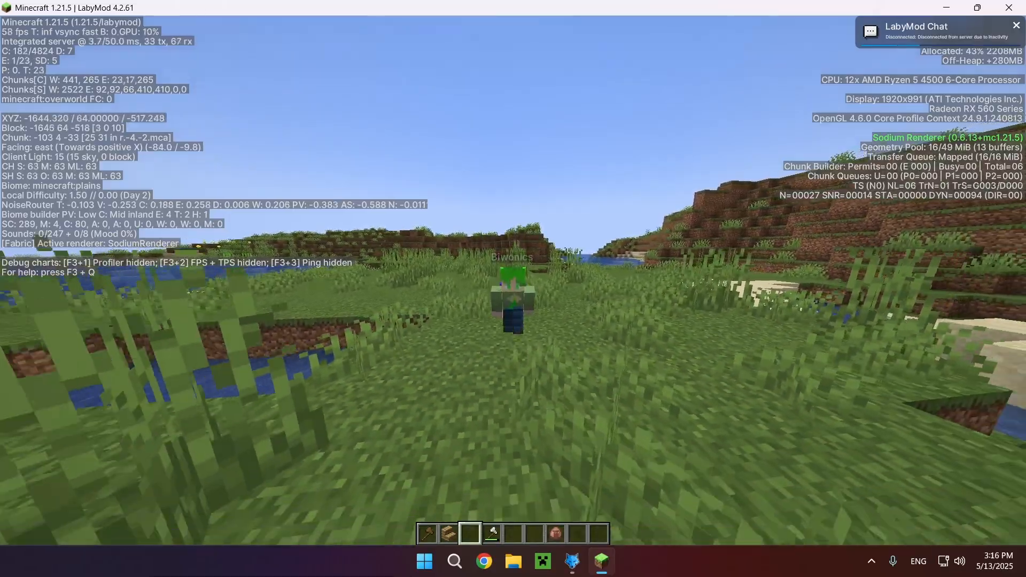
{"action": "mouse_move", "coordinate": [513, 289]}
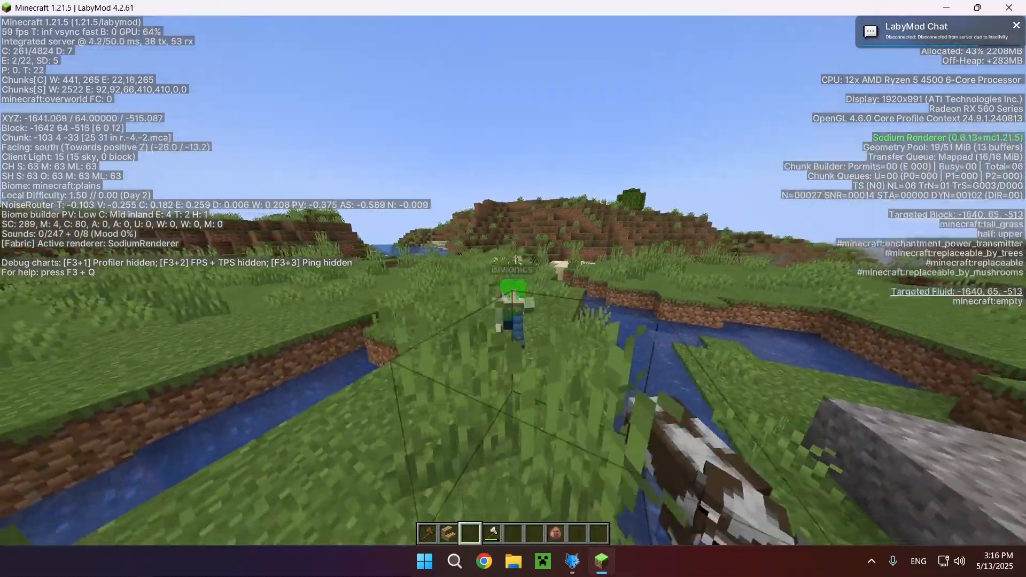
{"action": "mouse_move", "coordinate": [513, 289]}
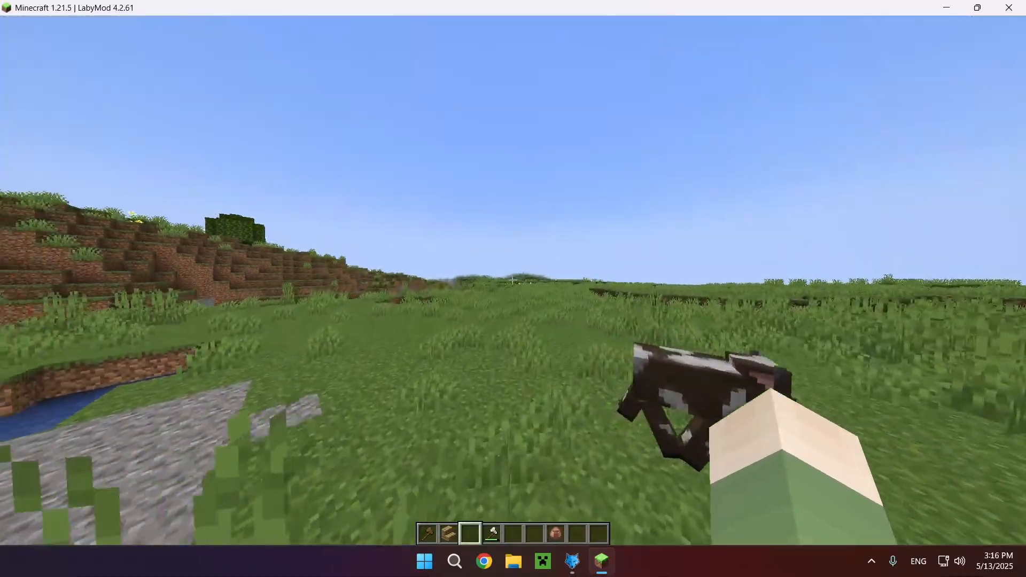
{"action": "mouse_move", "coordinate": [513, 282]}
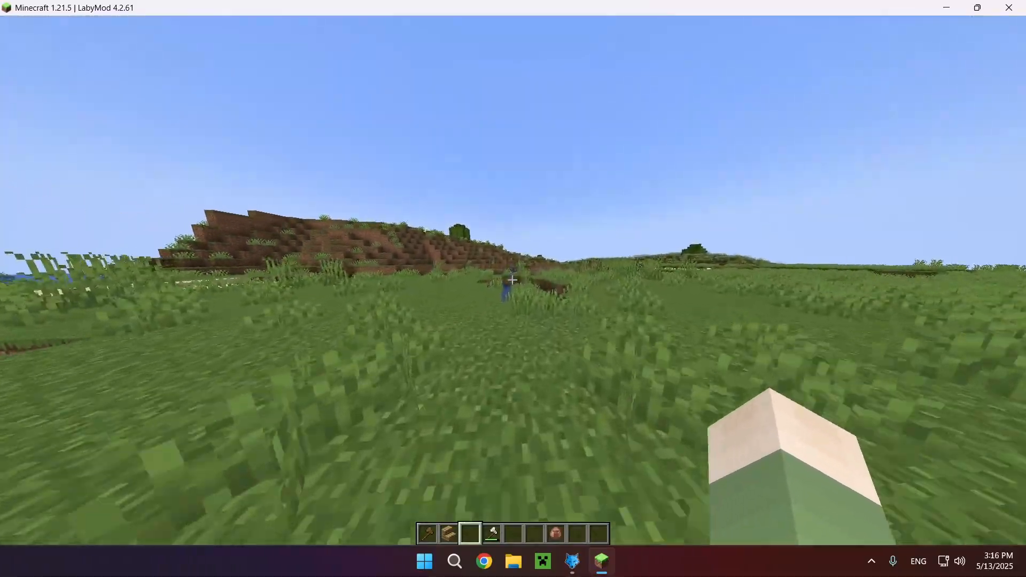